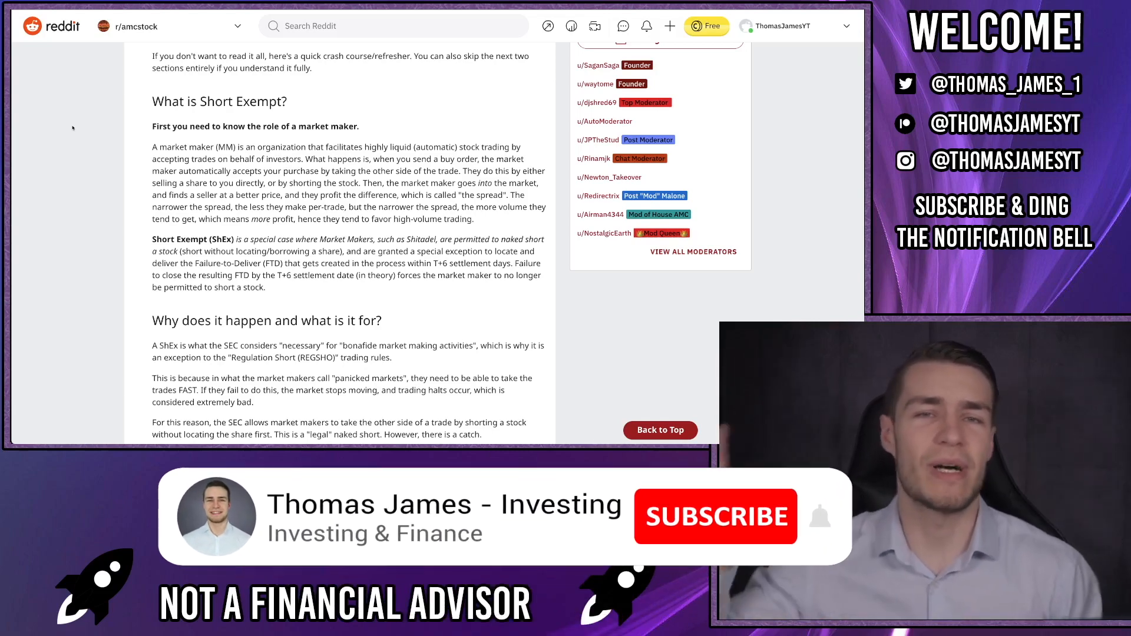
Read down the post to the second 'What is Short Exempt?' definition and its Key Takeaways box.
click(714, 516)
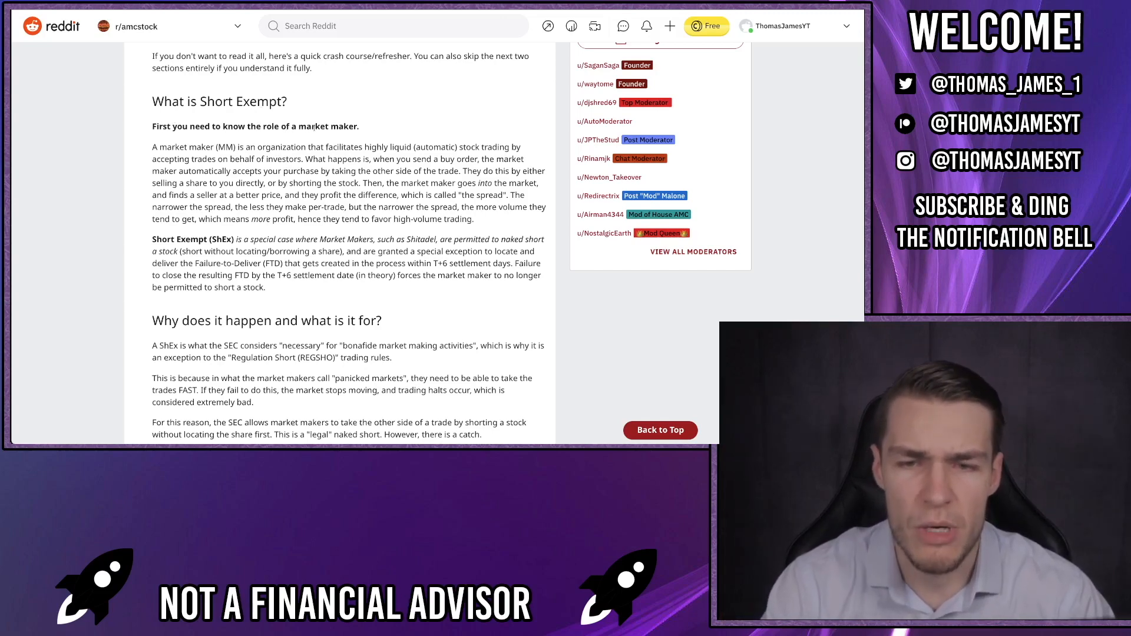
scroll(down, 3)
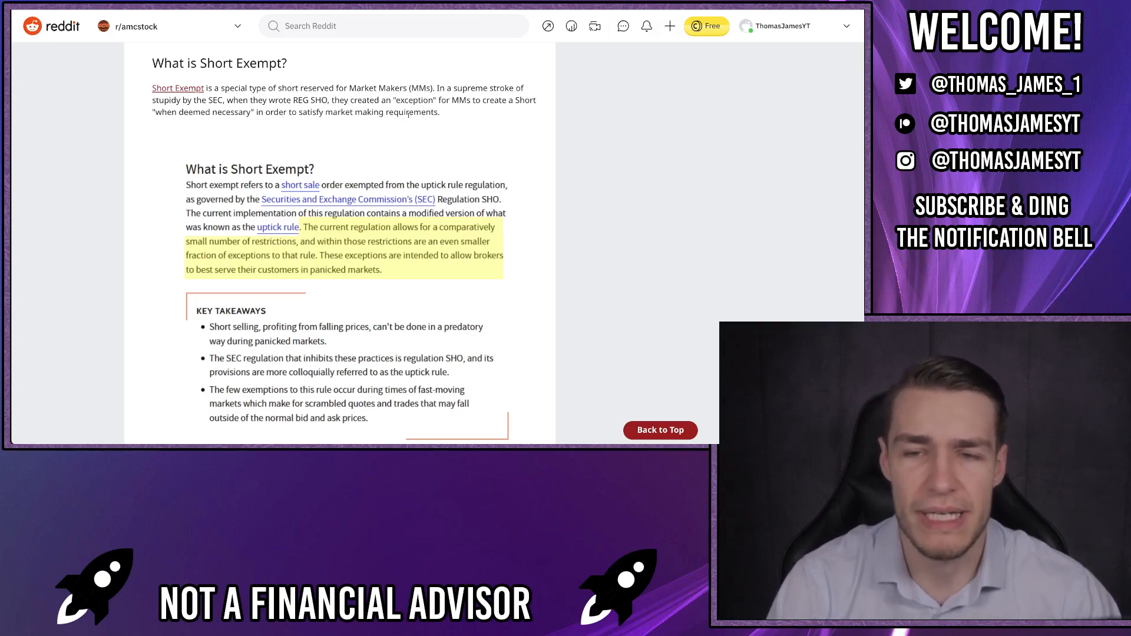
Scroll to 'The link between short exempts and FTDs' and its highlighted Regulation SHO excerpt.
scroll(down, 3)
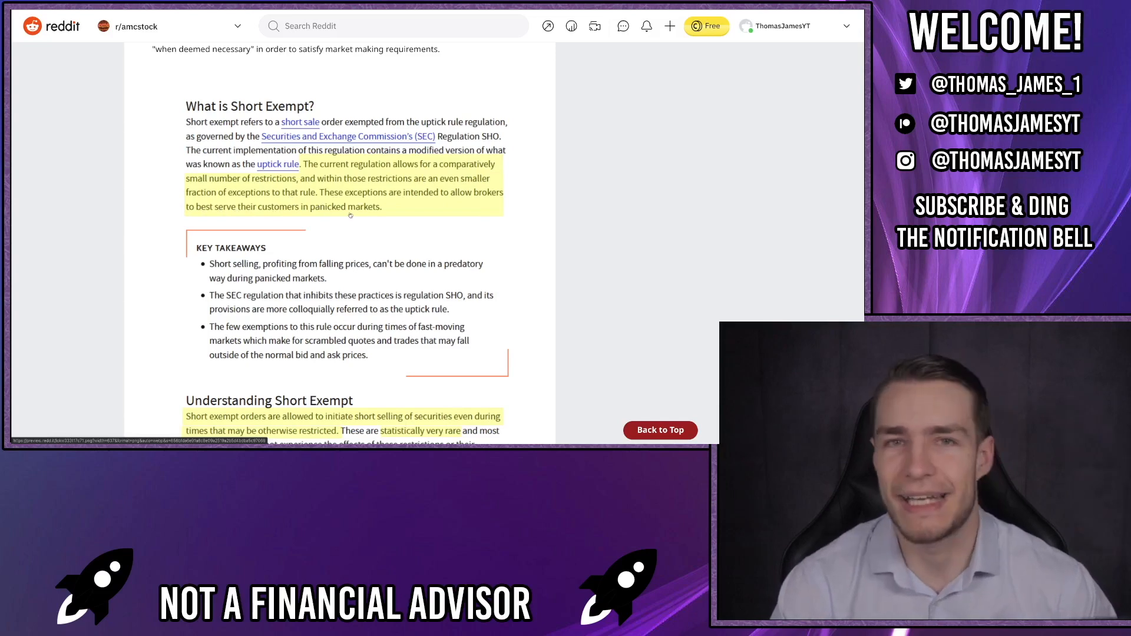
scroll(down, 3)
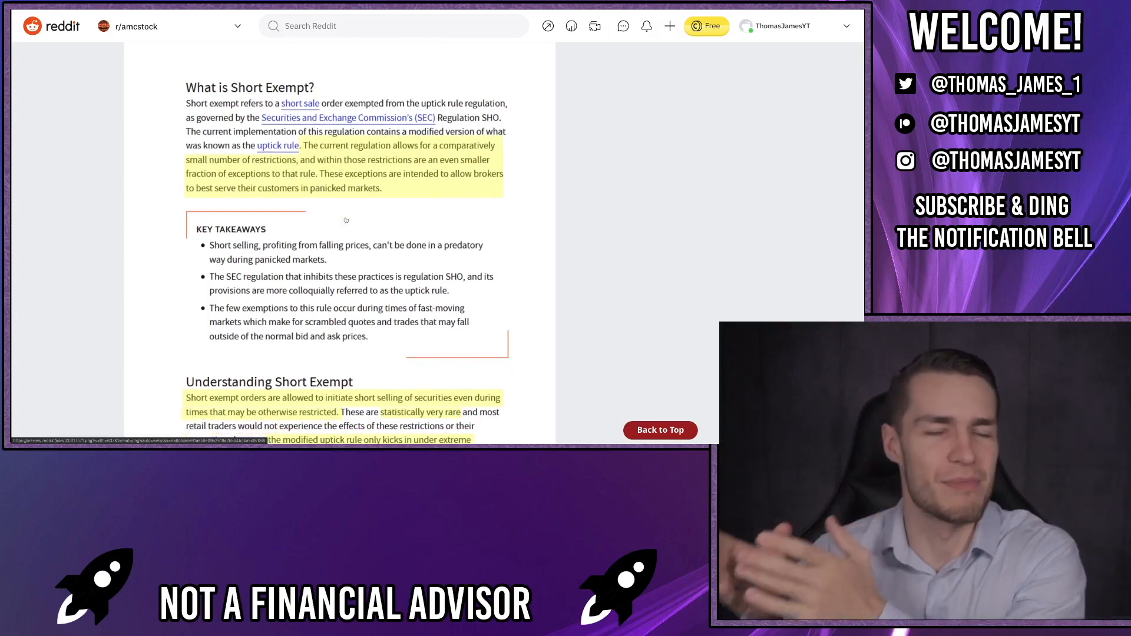
scroll(down, 3)
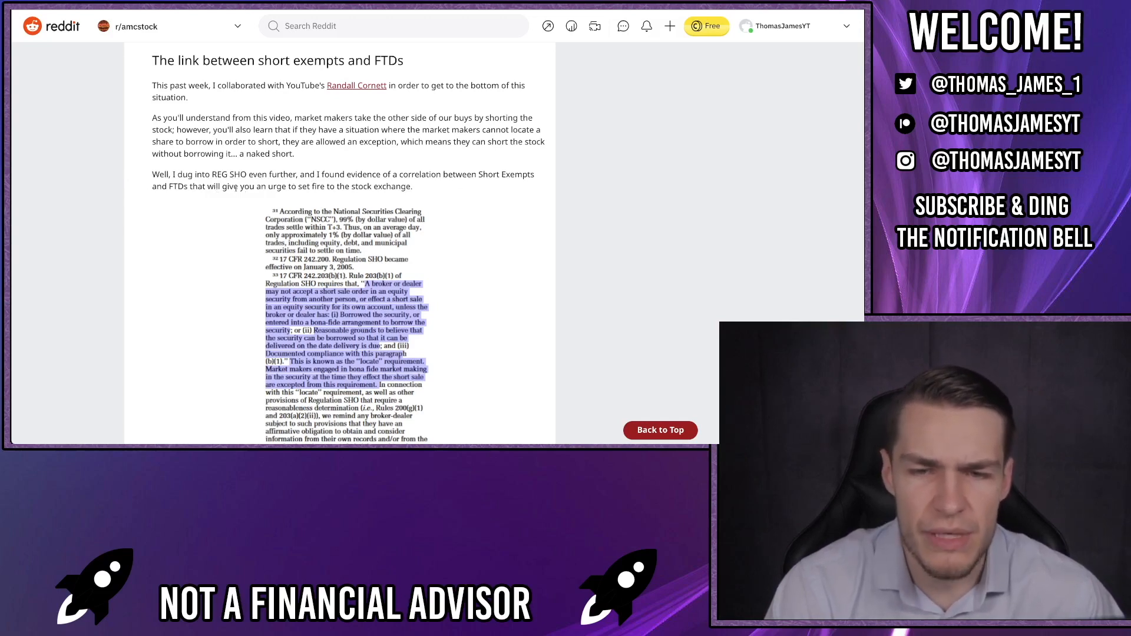
mouse_move(436, 192)
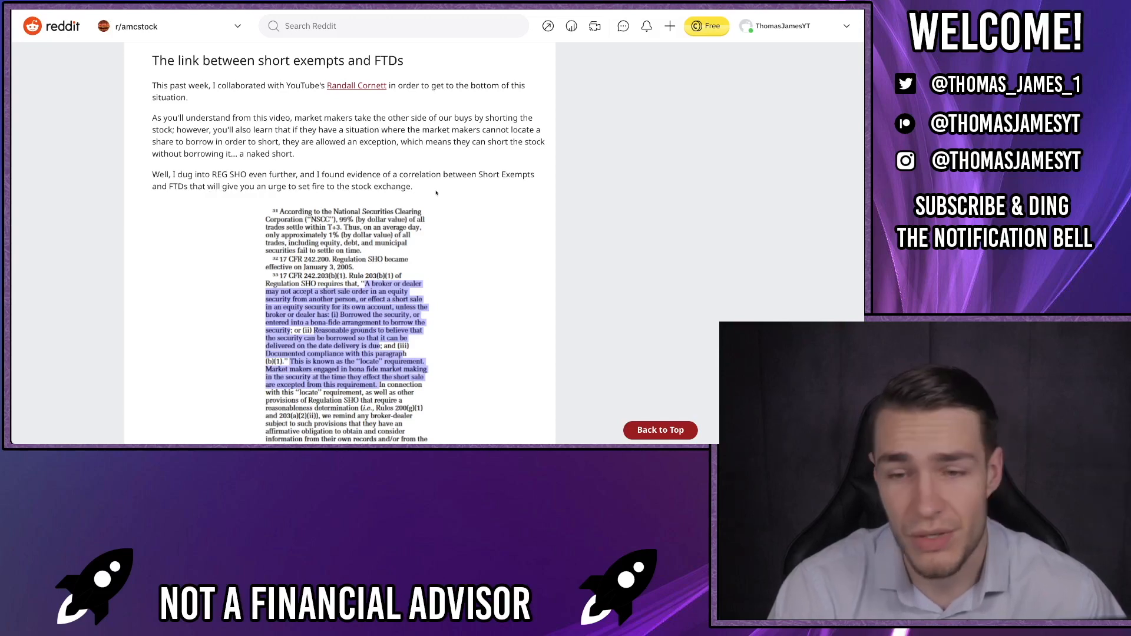
Scroll to the utilization explanation and the normal, legit shorting, naked shorting and RIP patterns.
scroll(down, 3)
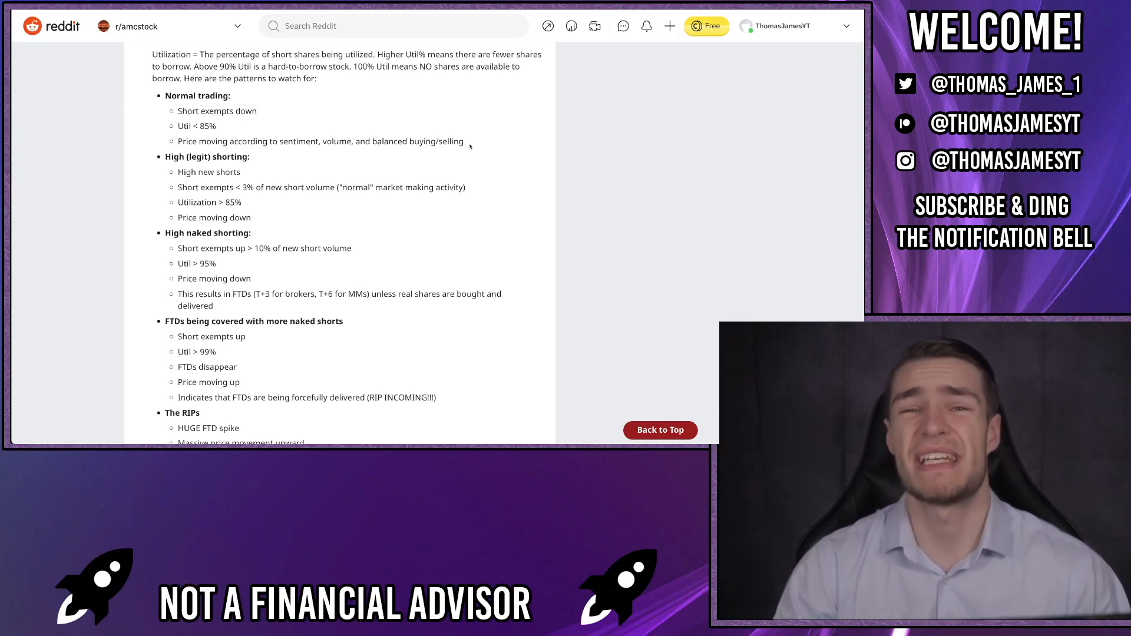
Scroll past the FTD-covering, RIP and Crash/Dip patterns to dates beginning Nov 6-9 and Jan 19-26.
scroll(down, 3)
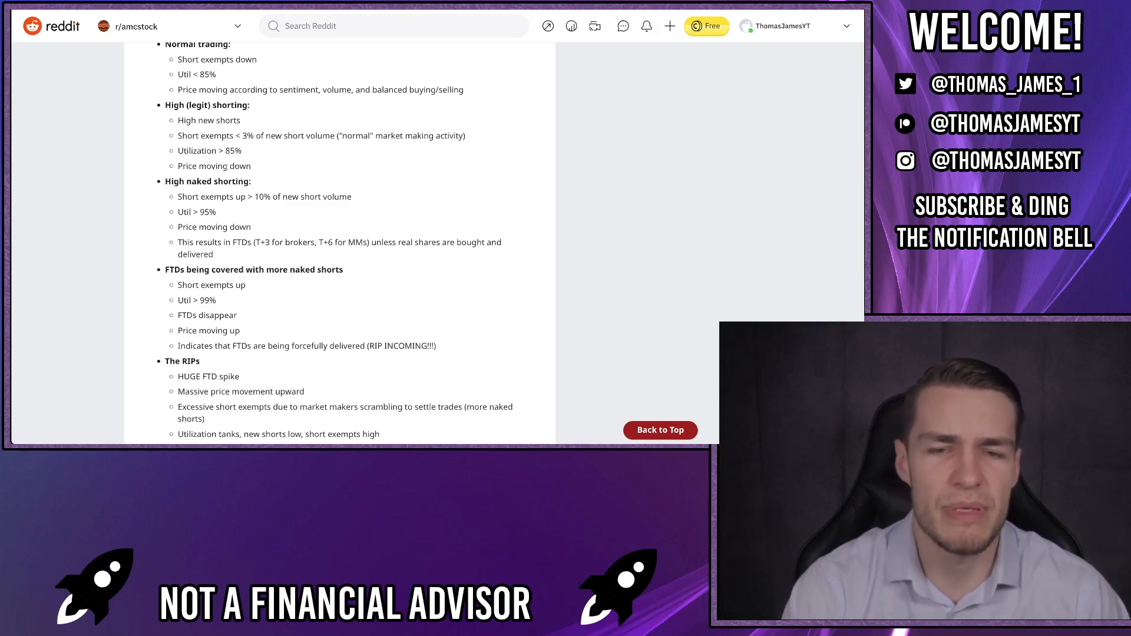
scroll(down, 3)
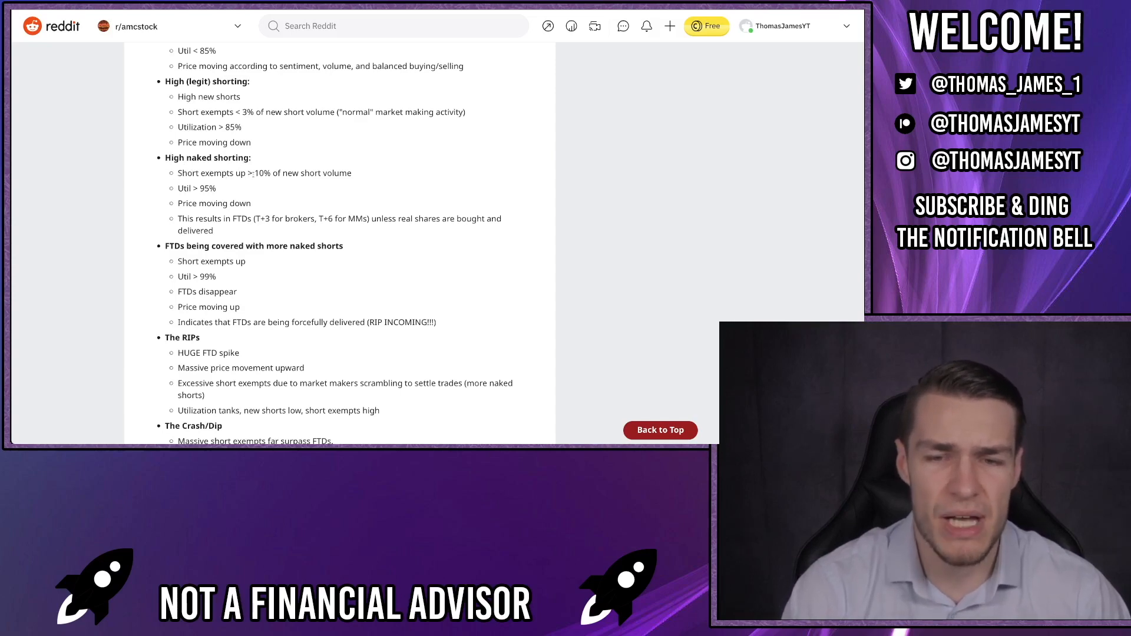
scroll(down, 3)
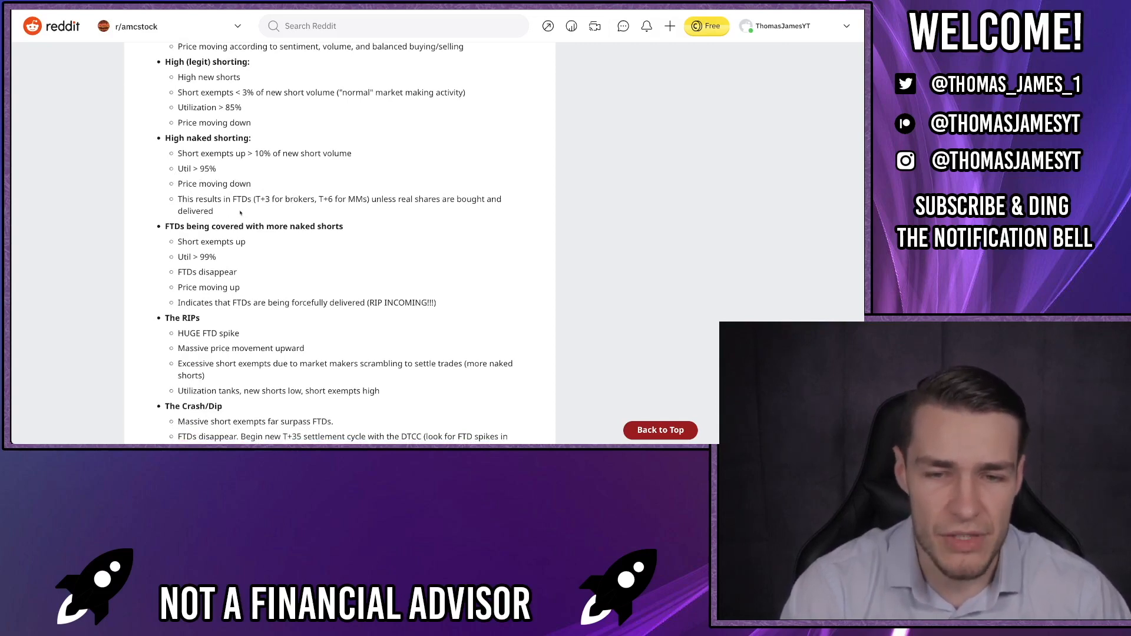
scroll(down, 3)
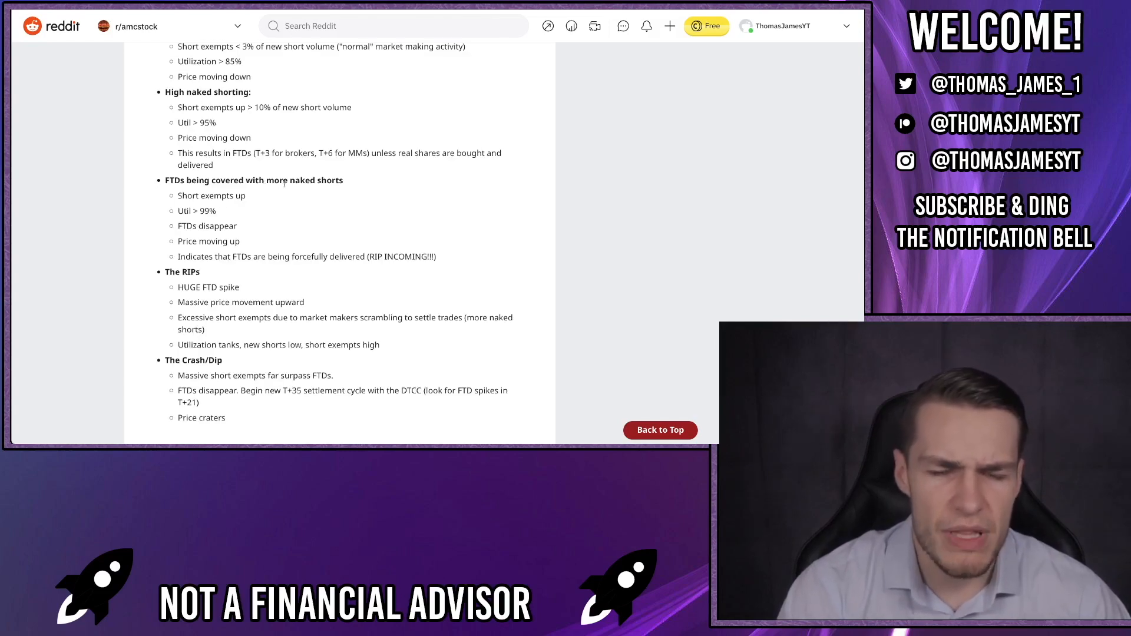
scroll(down, 3)
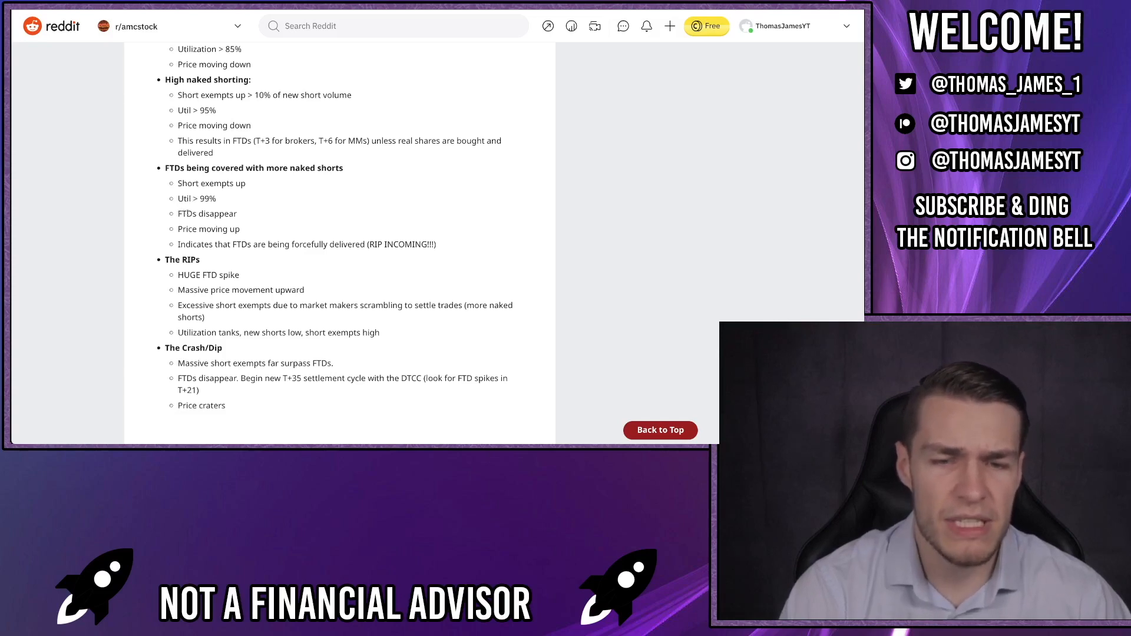
scroll(down, 3)
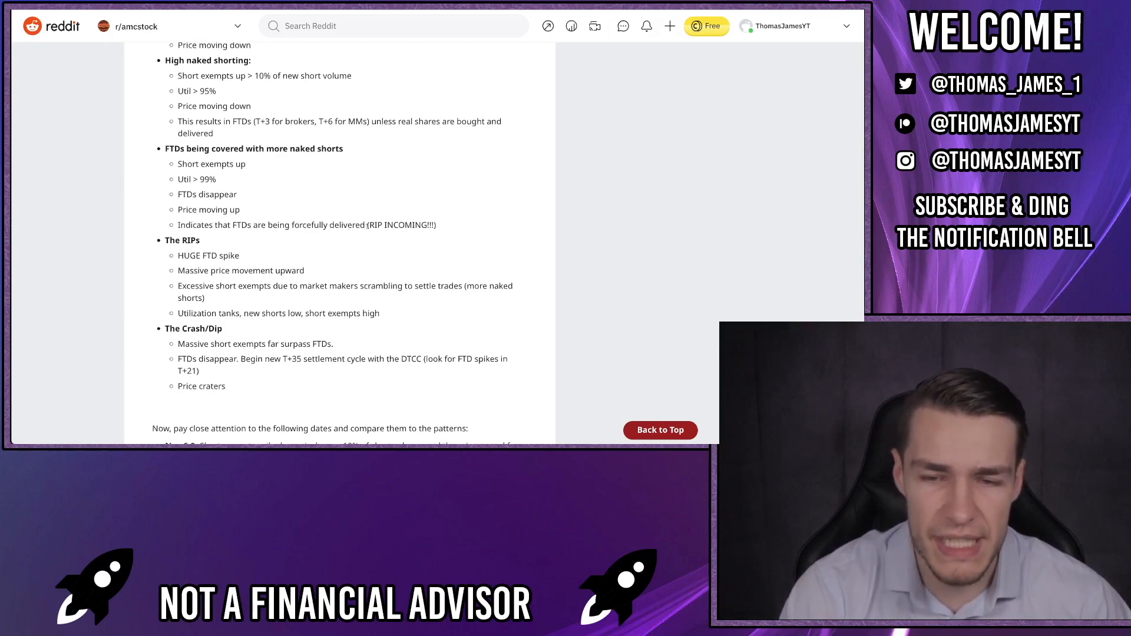
scroll(down, 3)
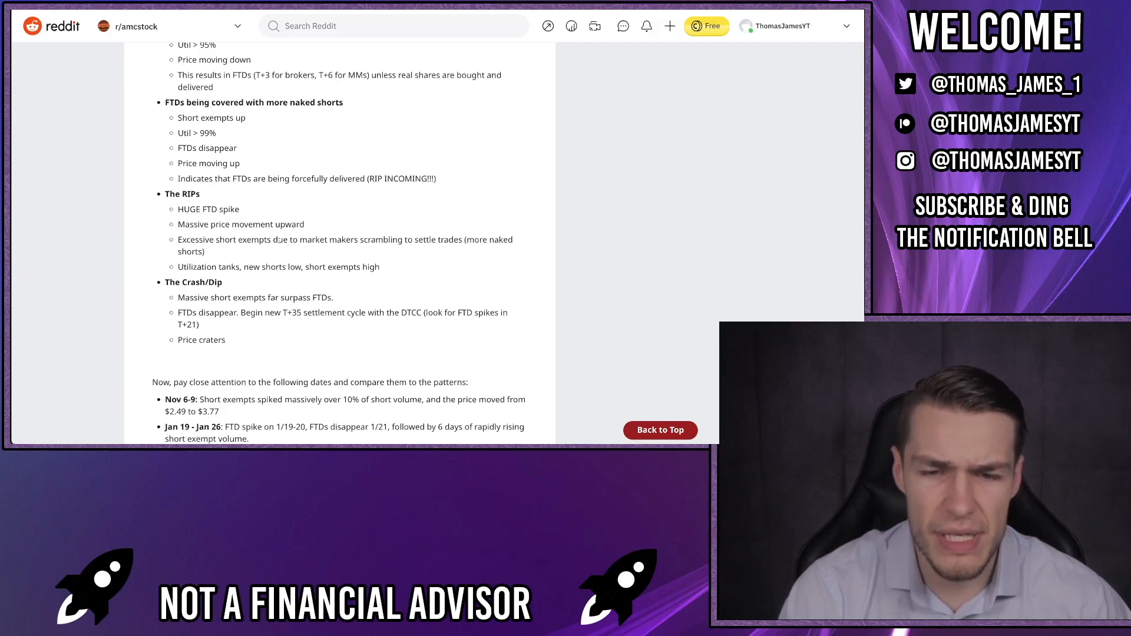
mouse_move(430, 244)
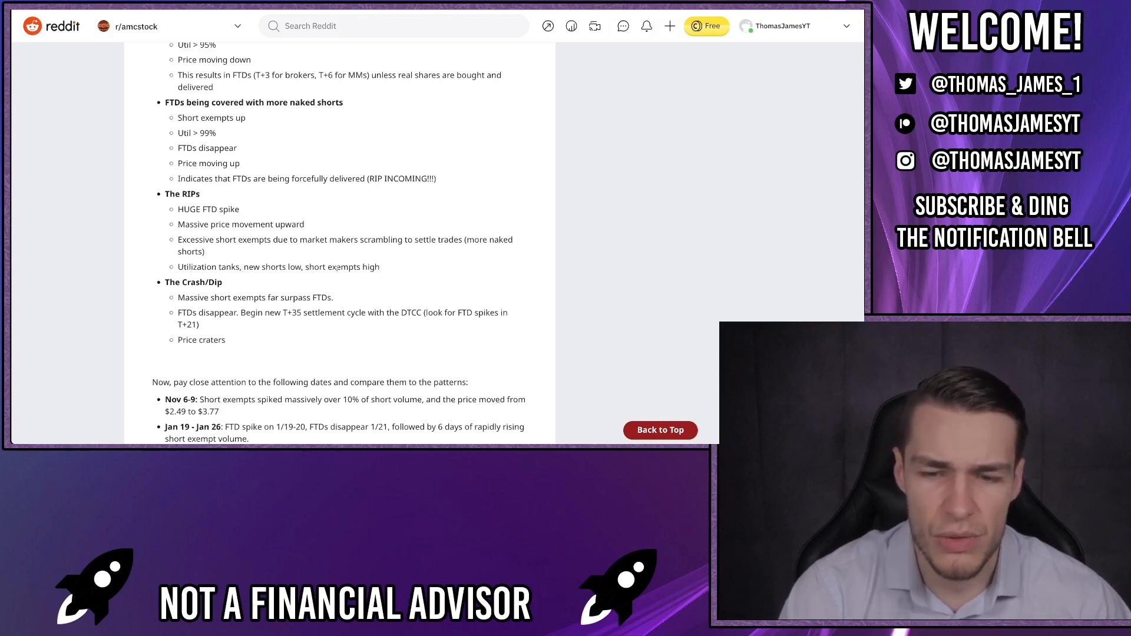
Scroll to the buy triggers, risky-play disclaimer, 'Best of luck to you all' sign-off and TL;DR.
scroll(down, 3)
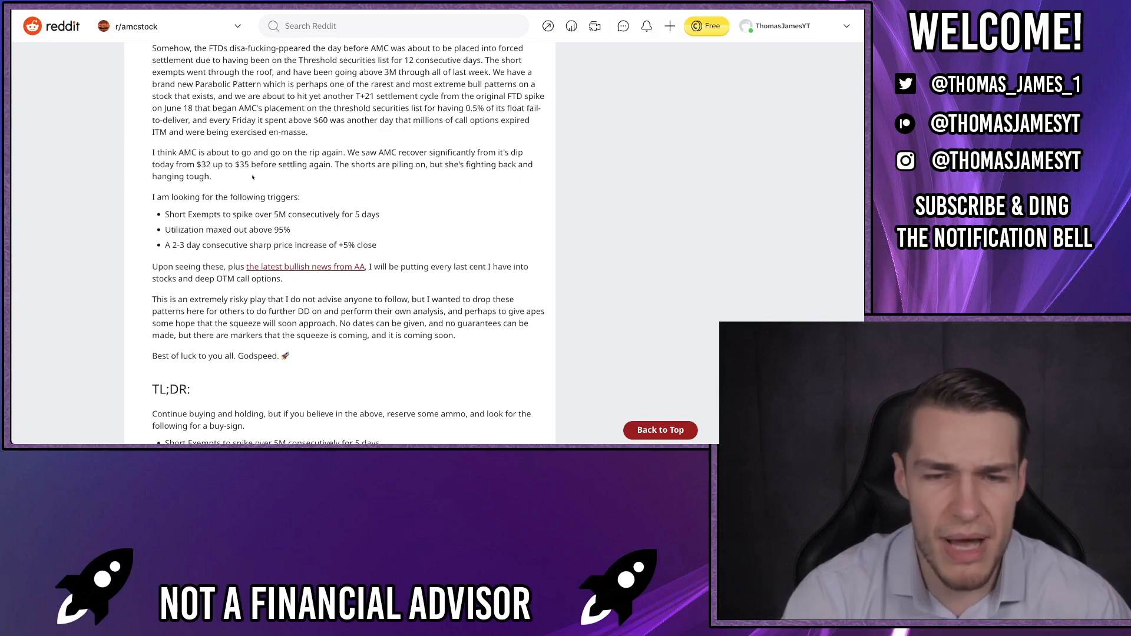
Bring up the chart of AMC short volume, FTDs, utilization and closing price over time.
scroll(down, 3)
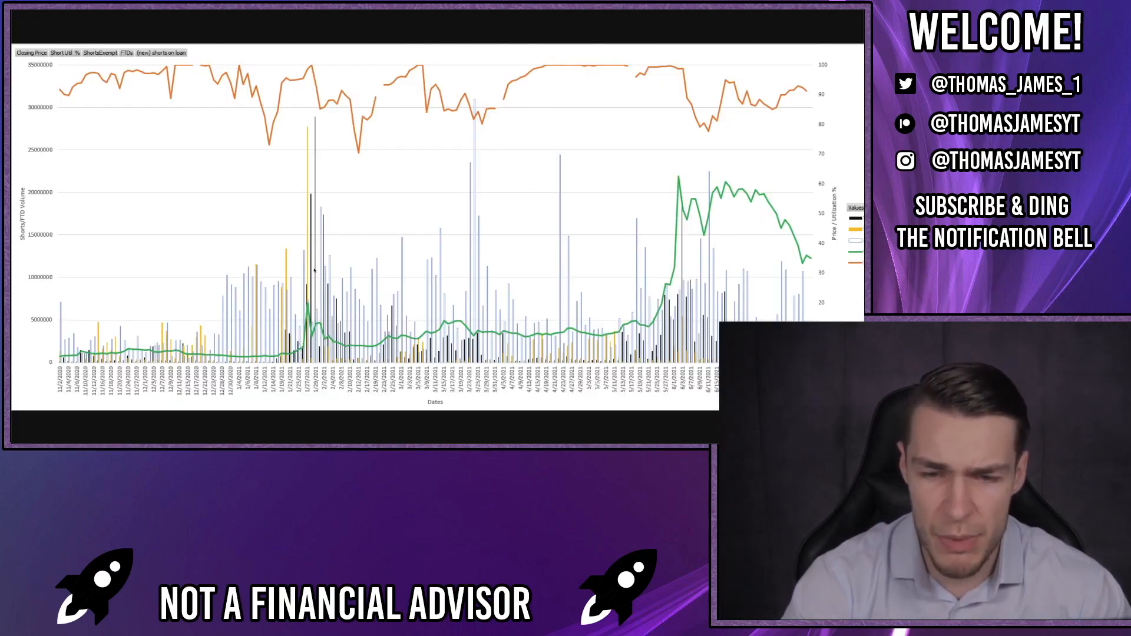
mouse_move(624, 350)
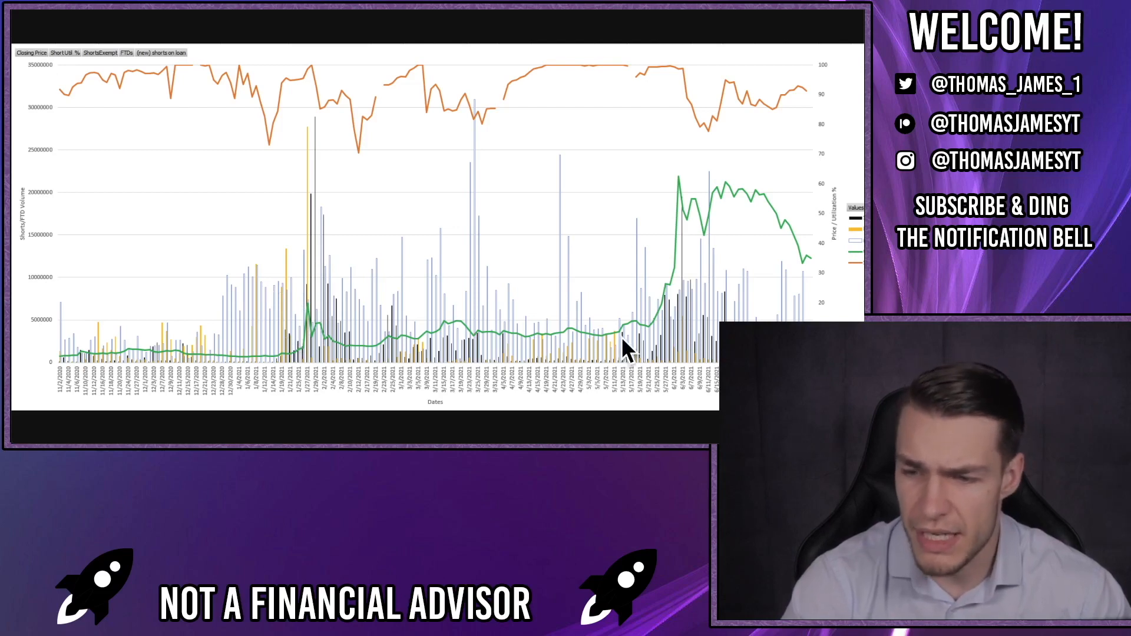
mouse_move(635, 343)
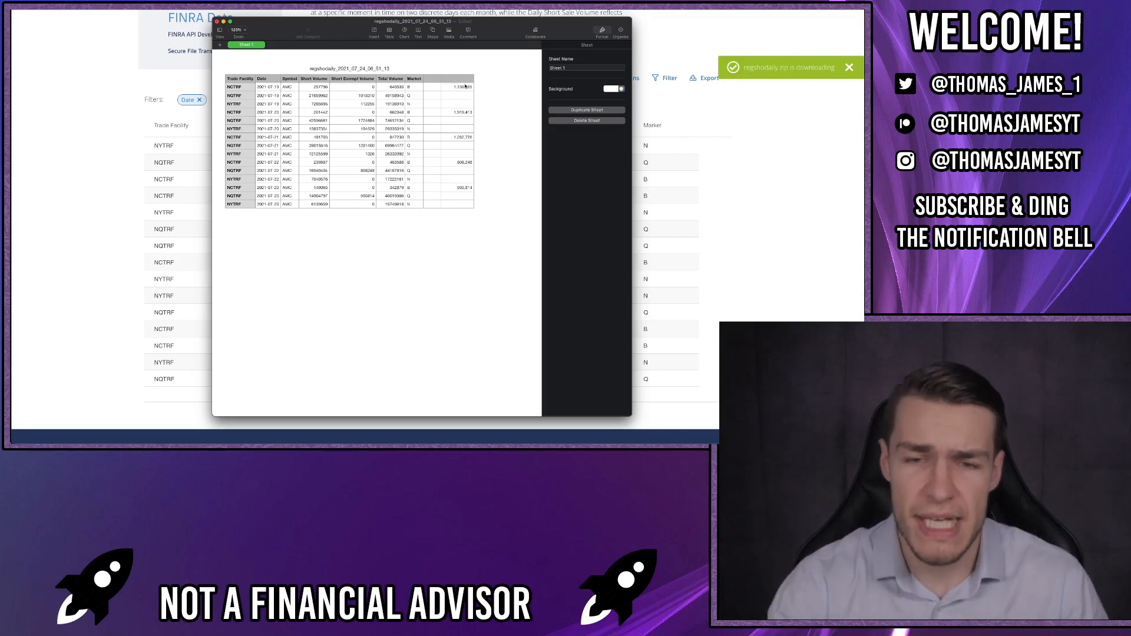
mouse_move(463, 87)
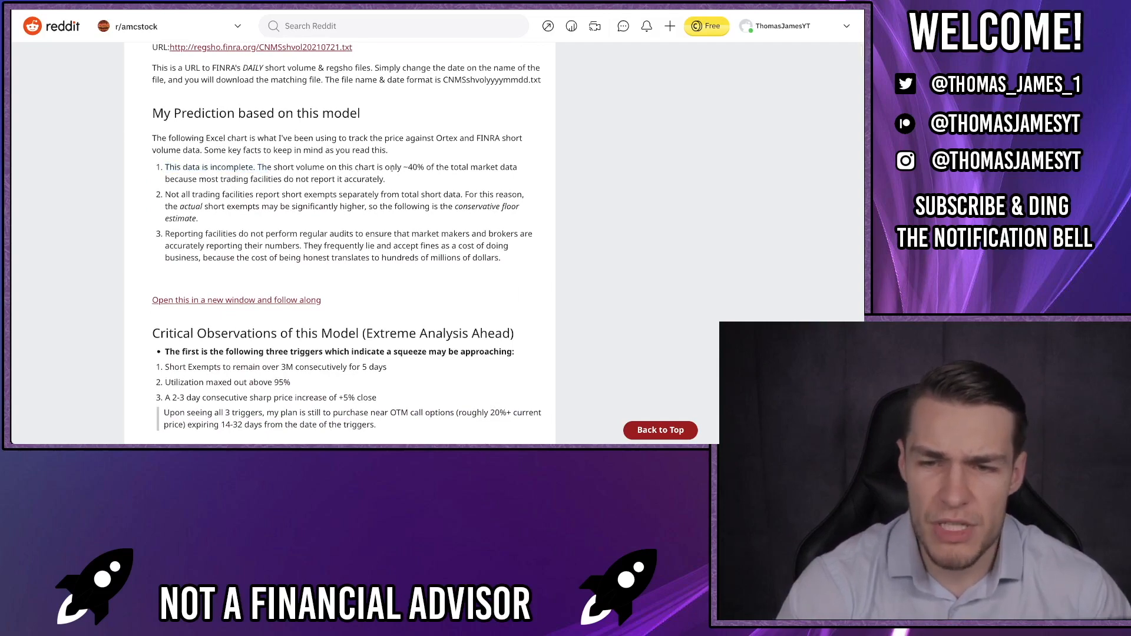
Return to the trading-pattern list from High (legit) shorting through the Crash/Dip pattern.
drag(398, 166, 495, 167)
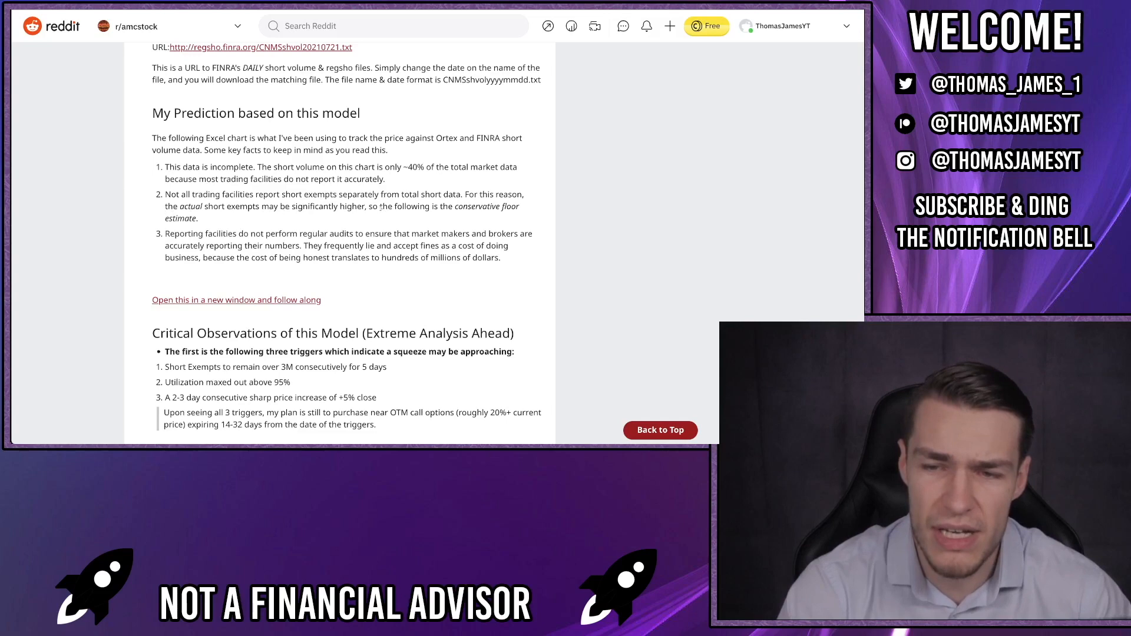
mouse_move(184, 222)
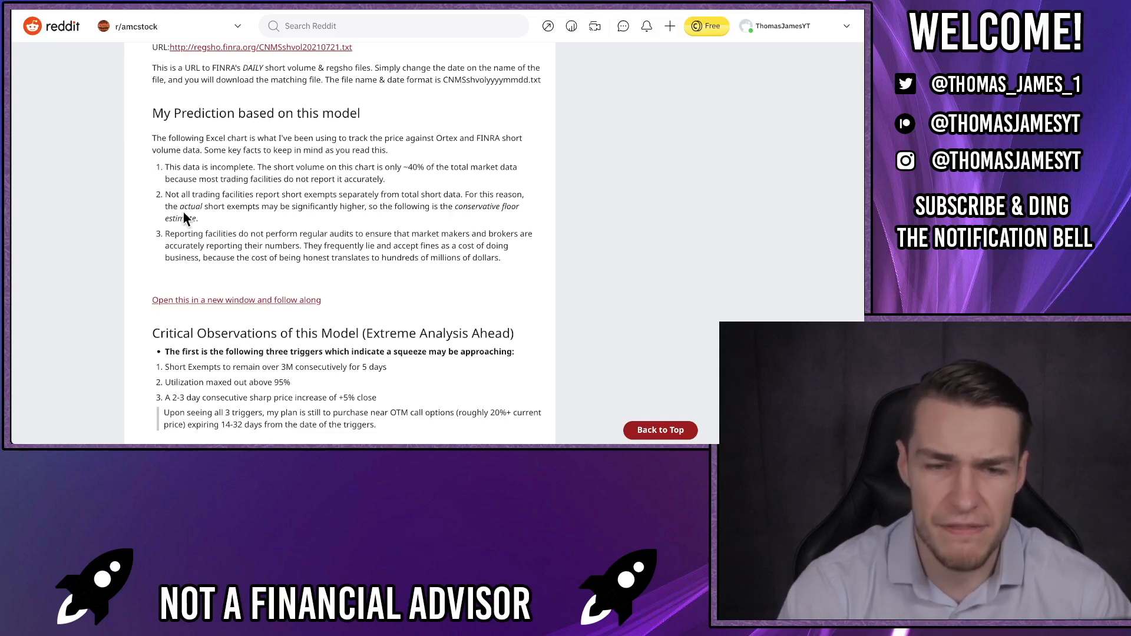
scroll(down, 3)
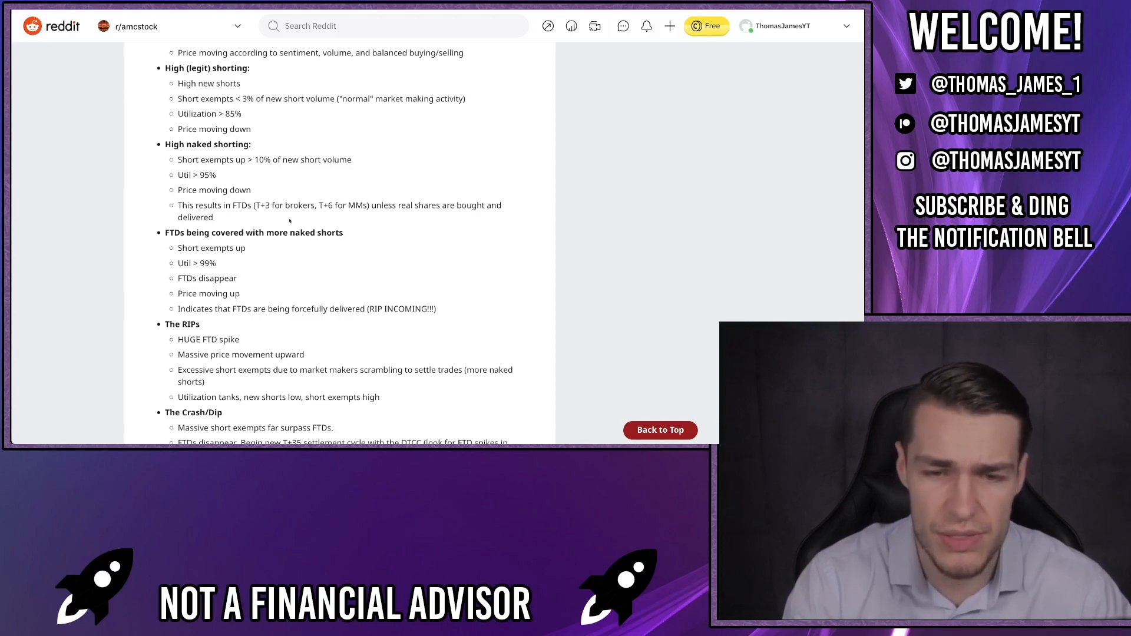
Scroll to 'THIS IS THE IMPORTANT PART' and the numbered over-the-edge steps.
scroll(down, 3)
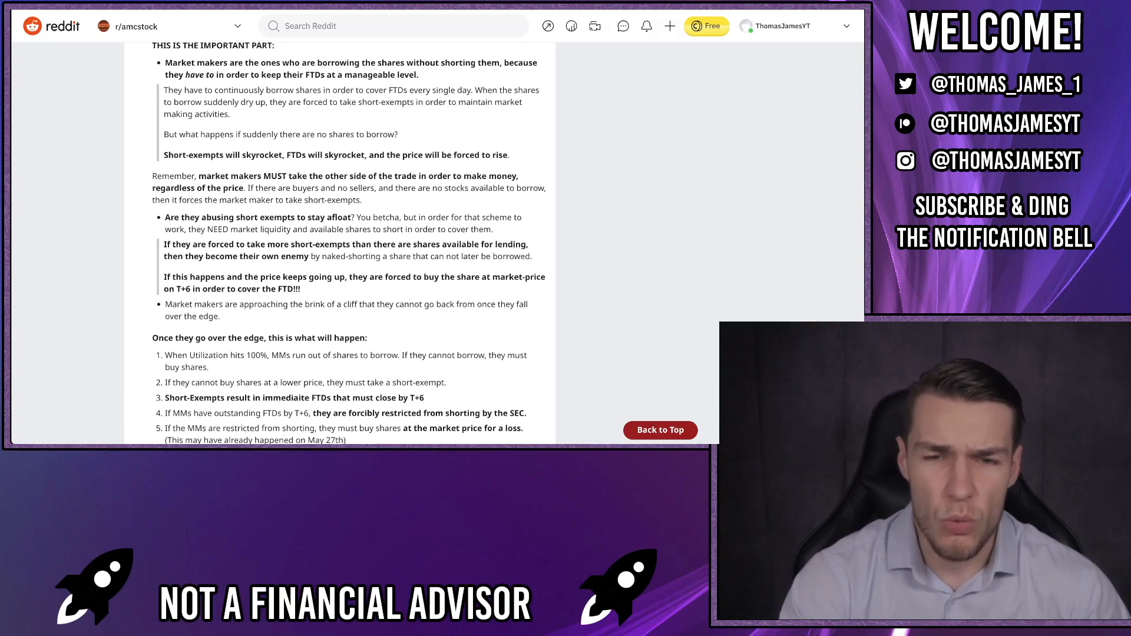
mouse_move(216, 148)
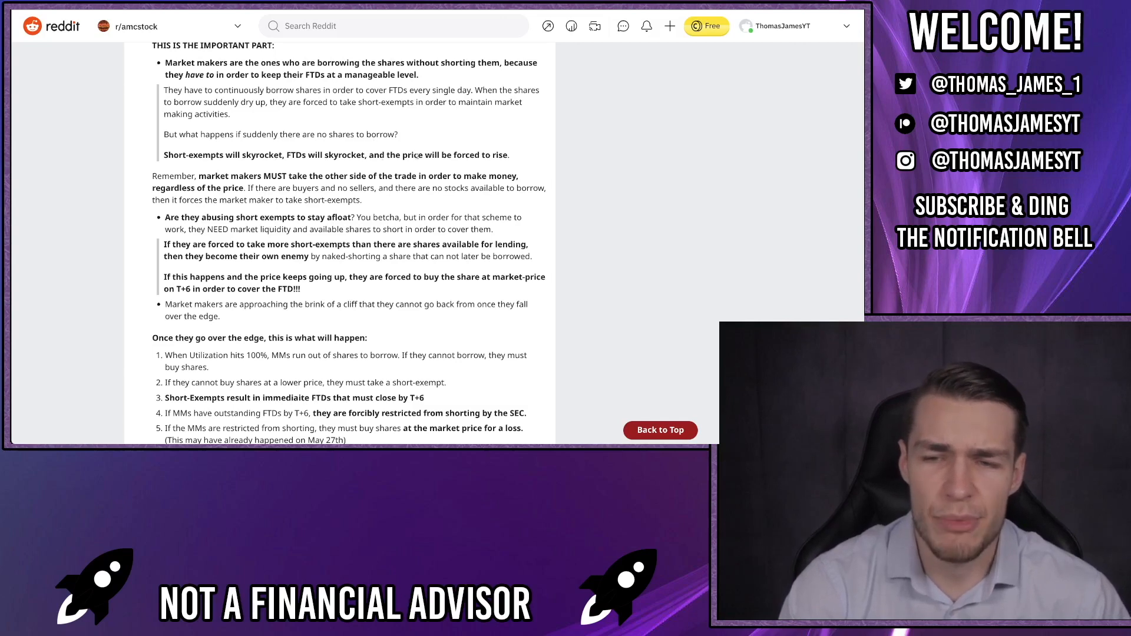
Scroll through all nine over-the-edge steps to 'Key Take-aways and what Apes can do to help'.
scroll(down, 3)
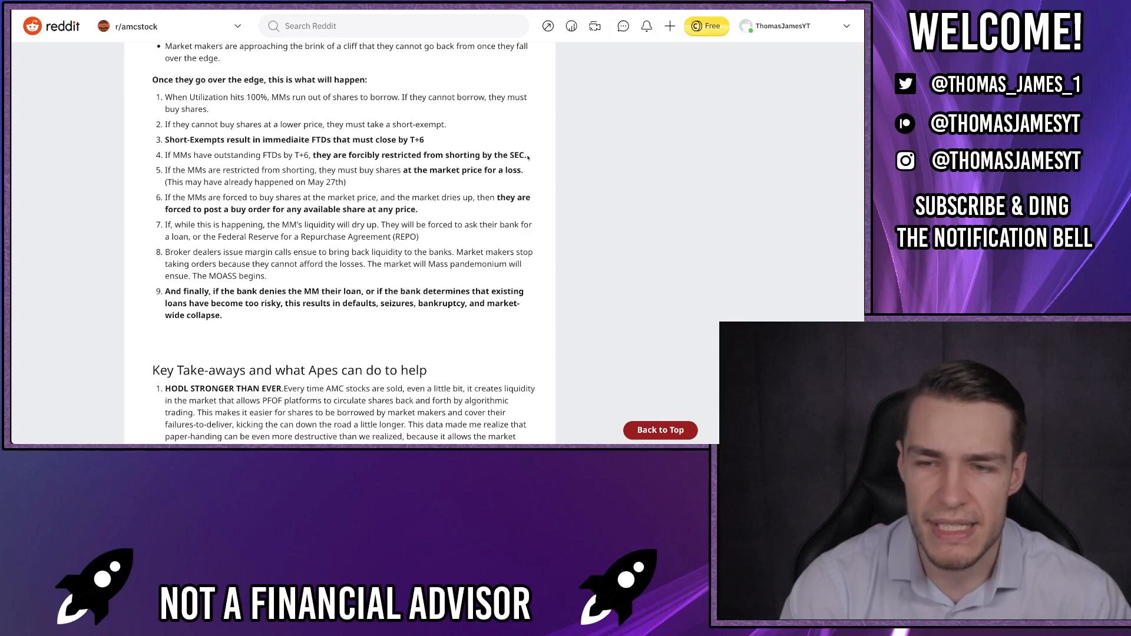
scroll(down, 3)
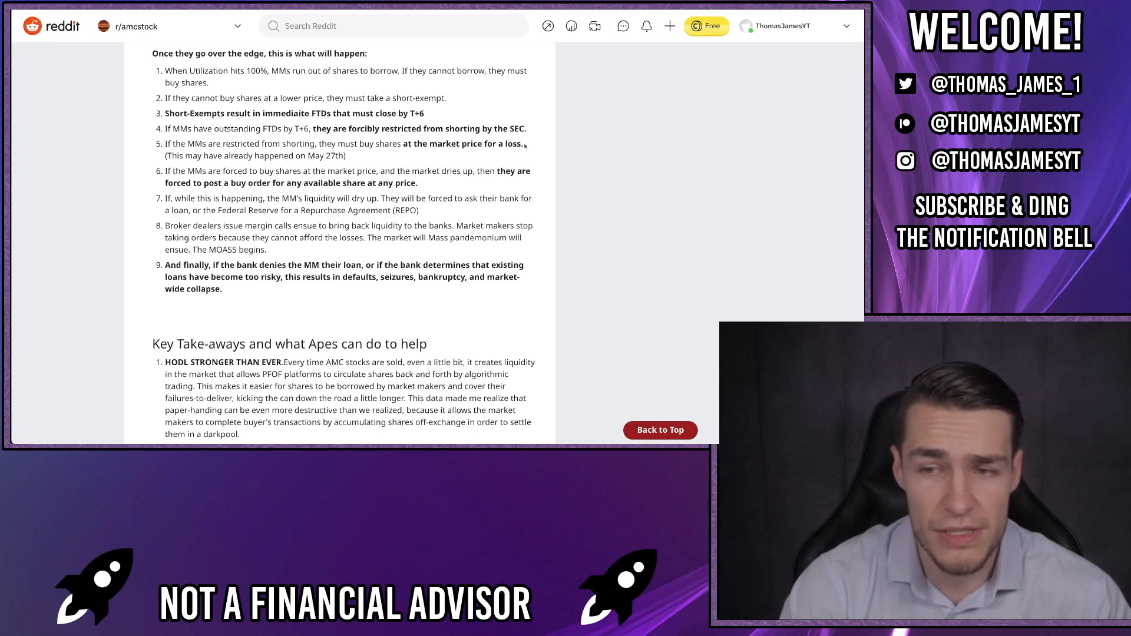
scroll(down, 3)
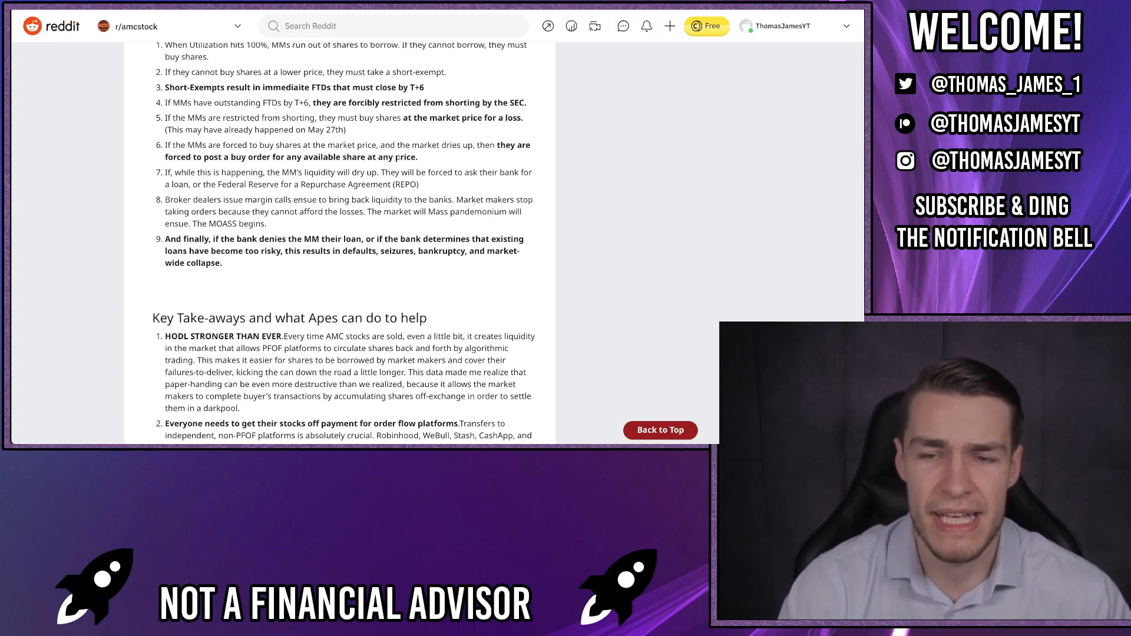
scroll(down, 3)
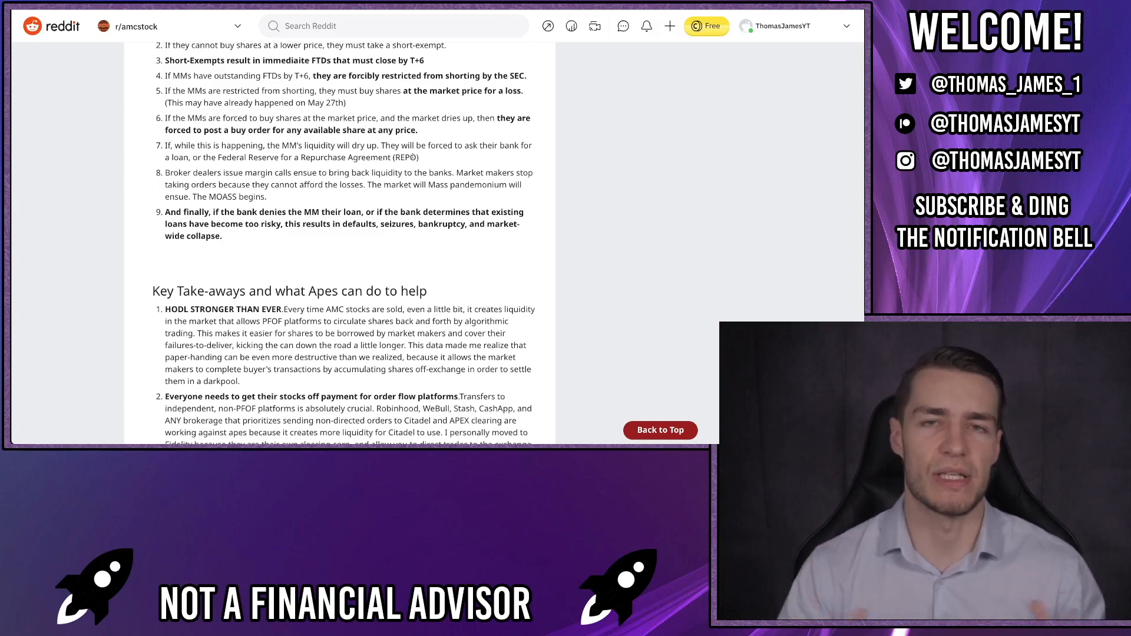
scroll(down, 3)
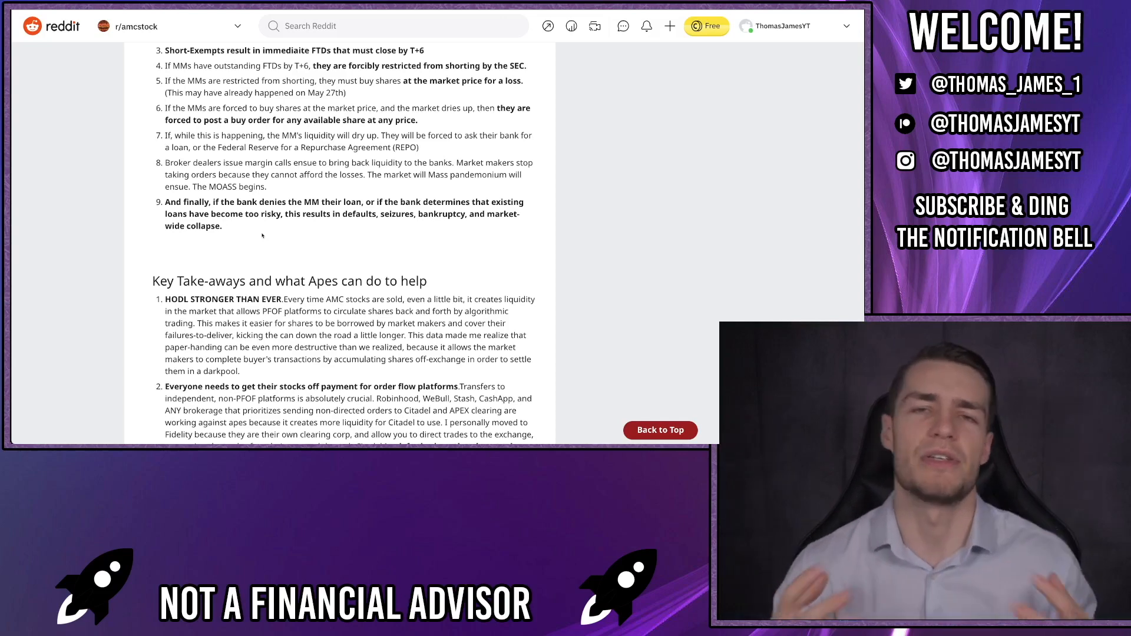
Scroll to take-away five 'Spread the word', the drop-of-water line and 'Blow this up' sign-off.
scroll(down, 3)
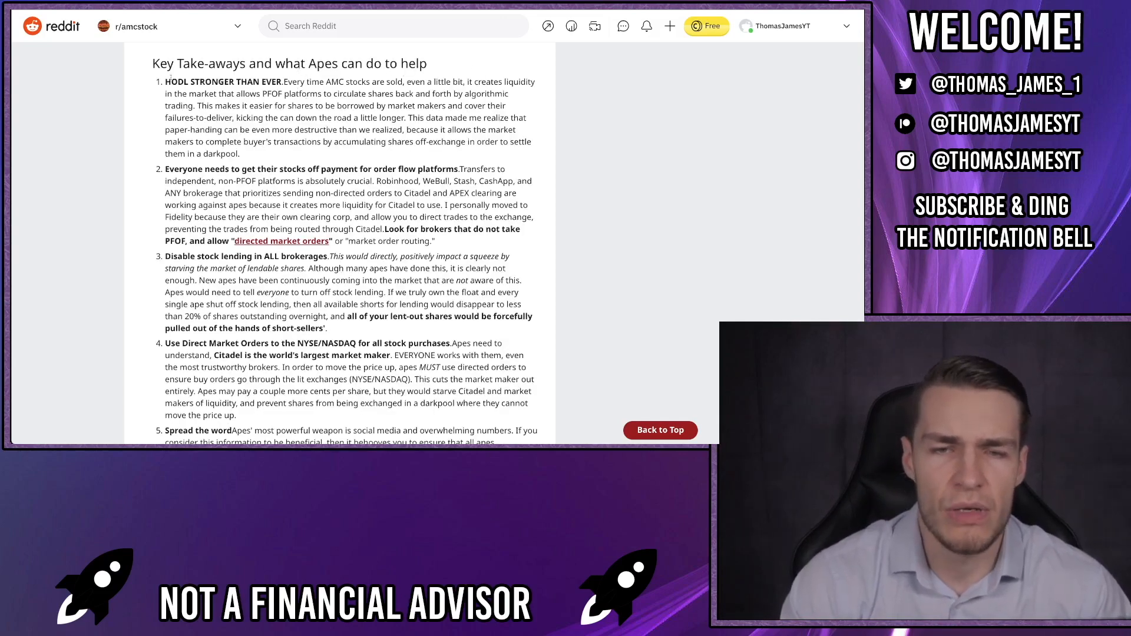
scroll(down, 3)
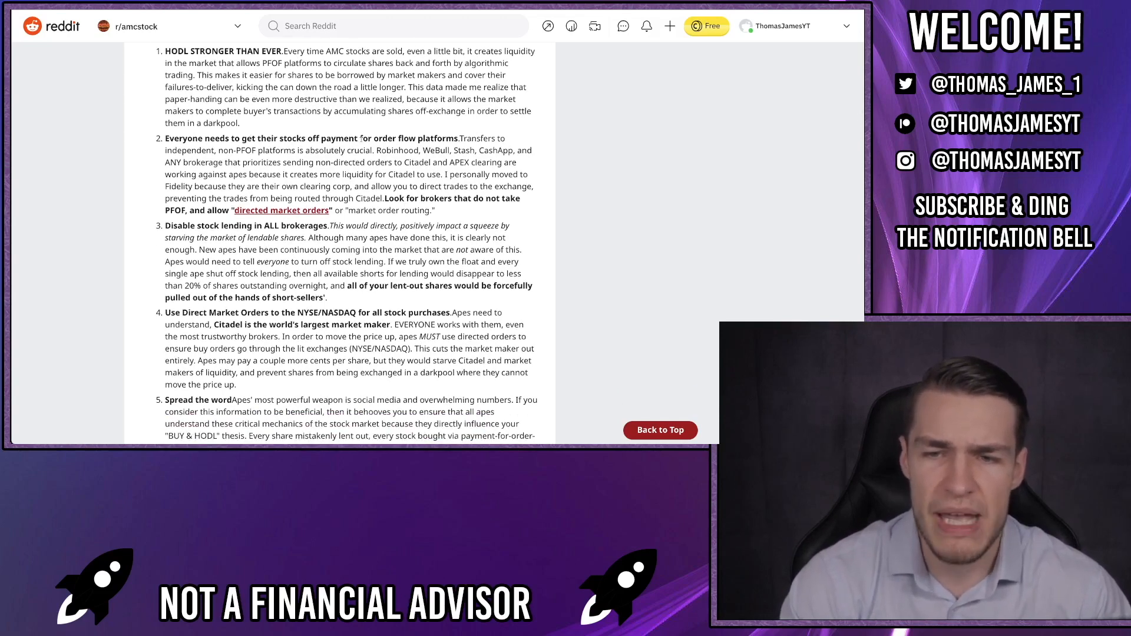
scroll(down, 3)
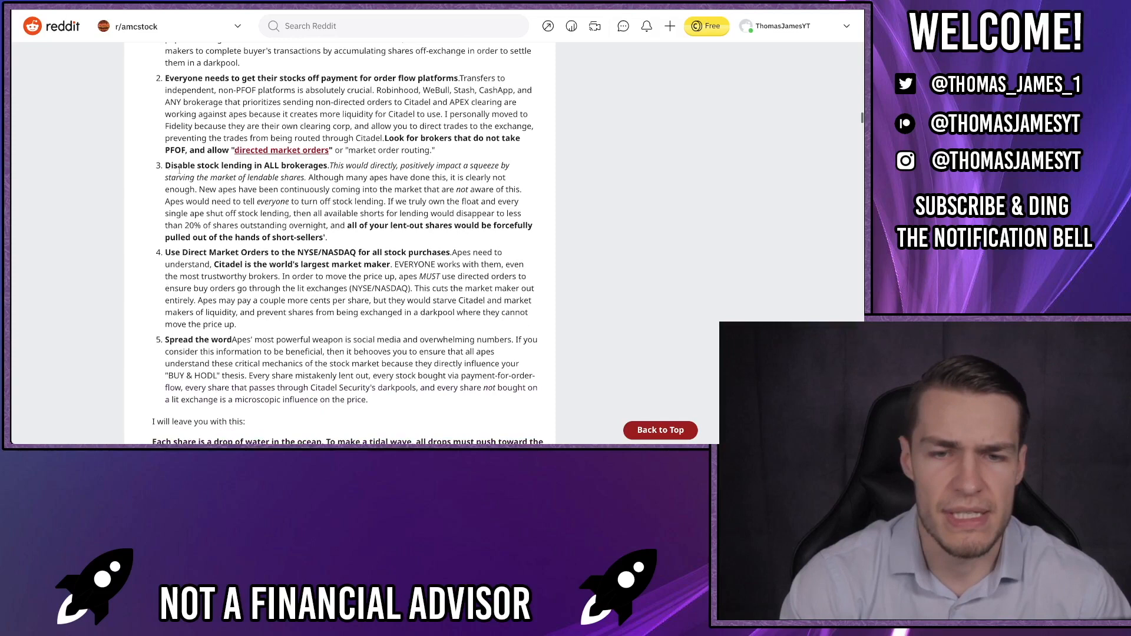
scroll(down, 3)
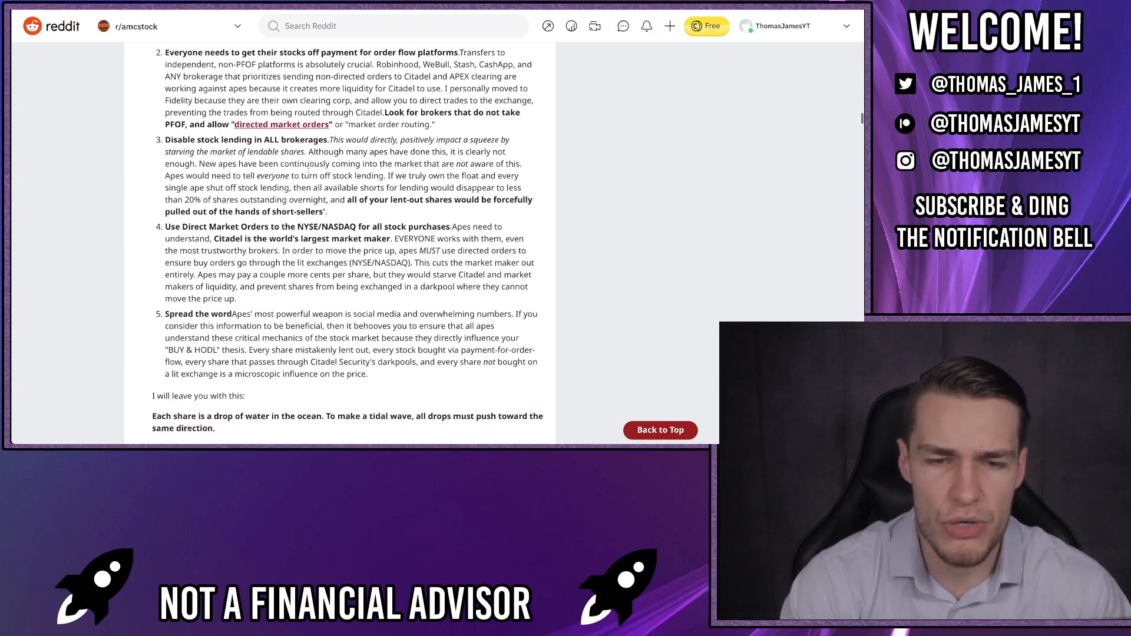
scroll(down, 3)
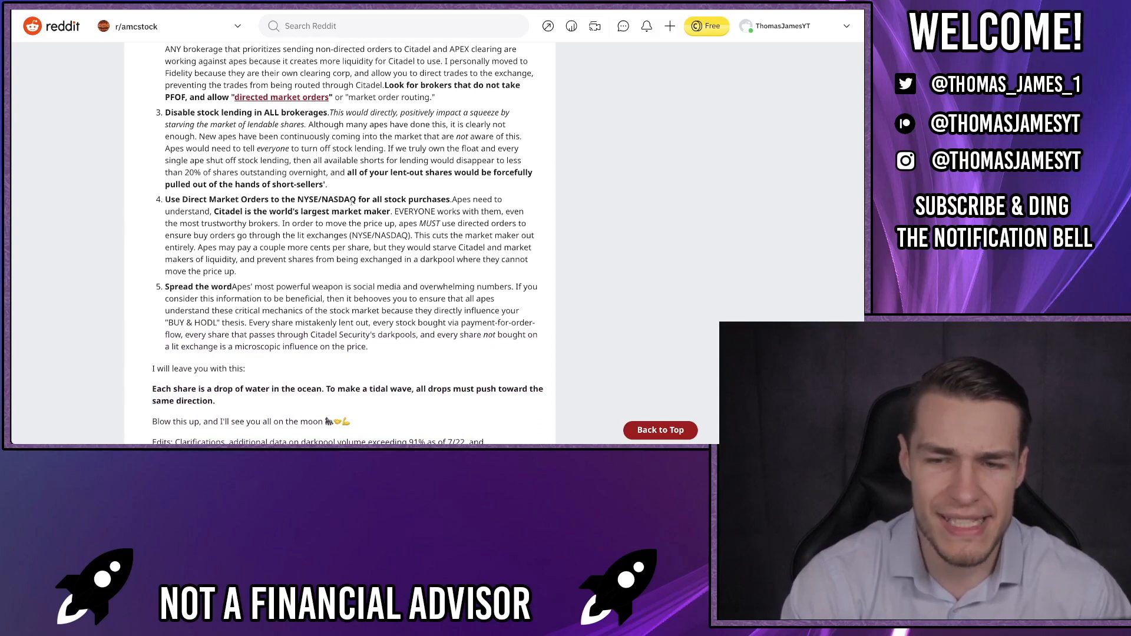
Scroll past the post's moon sign-off to the edits note on clarifications and darkpool volume.
scroll(down, 3)
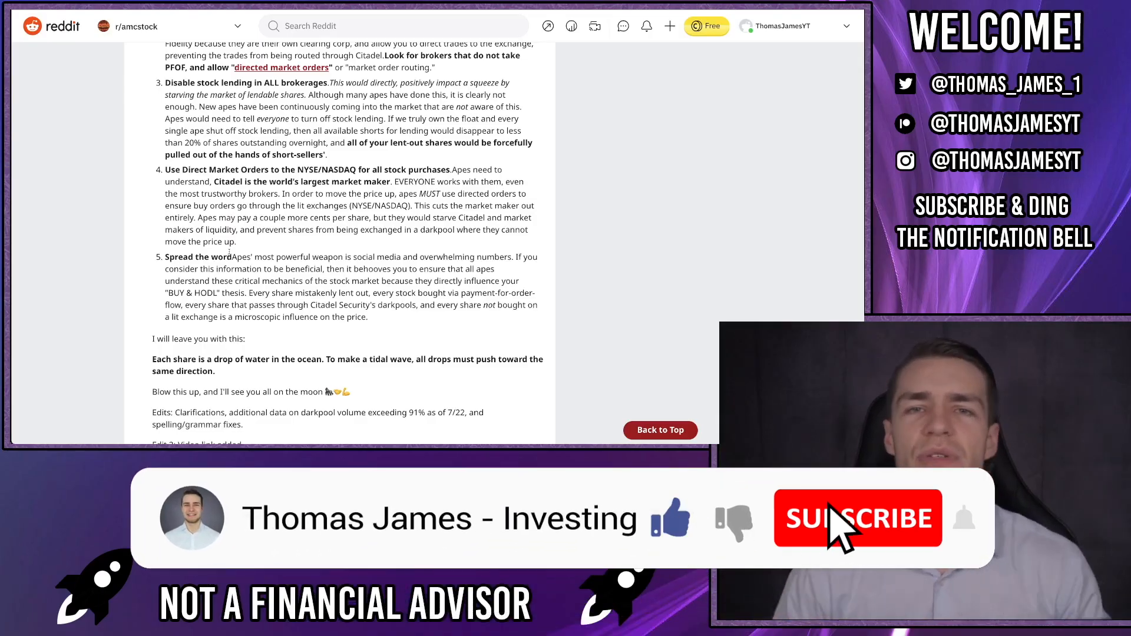
click(858, 518)
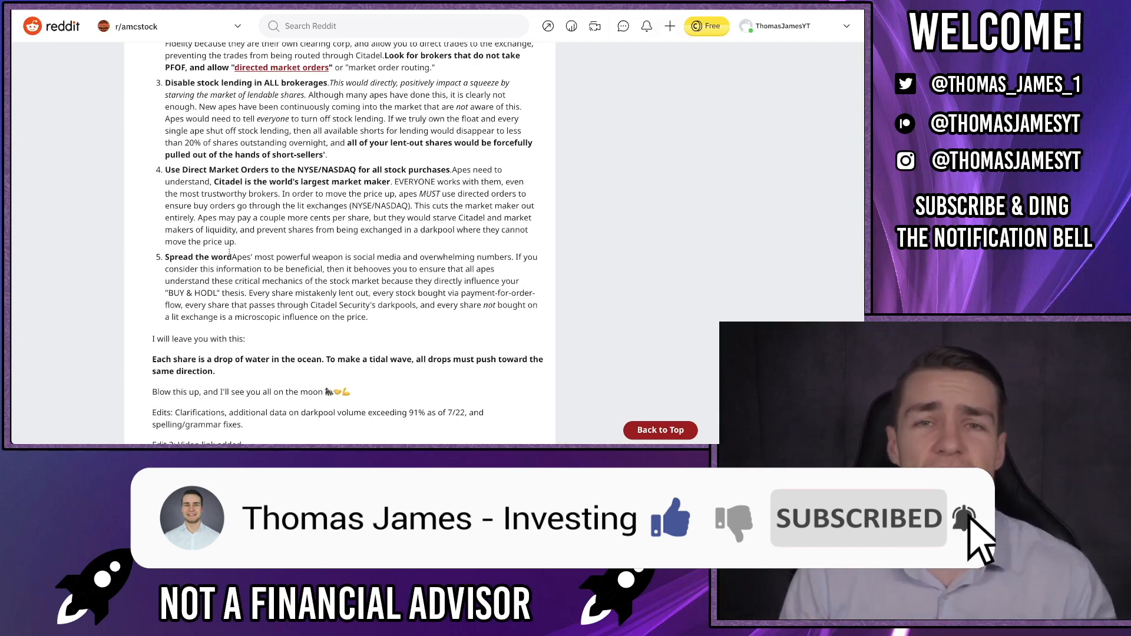